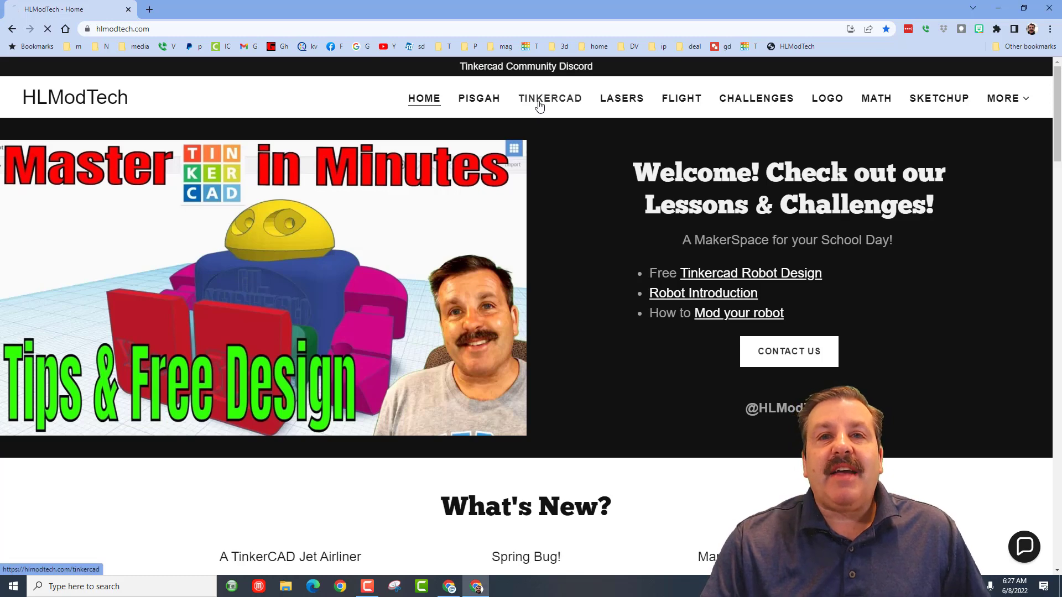
- Go to HLModTech's Tinkercad page and close the Contact Us chat panel
left_click(549, 99)
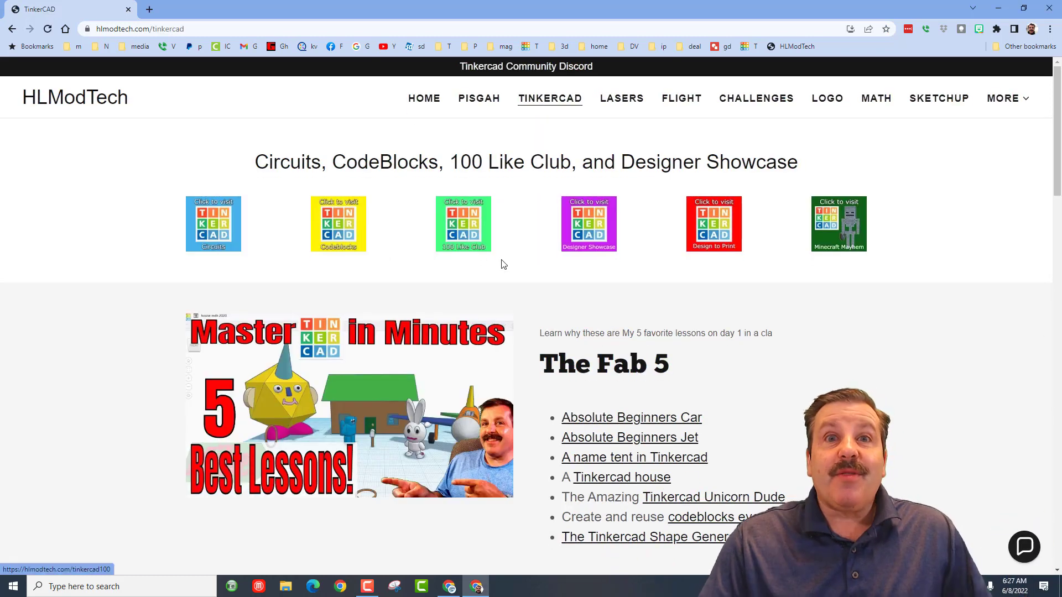
mouse_move(575, 147)
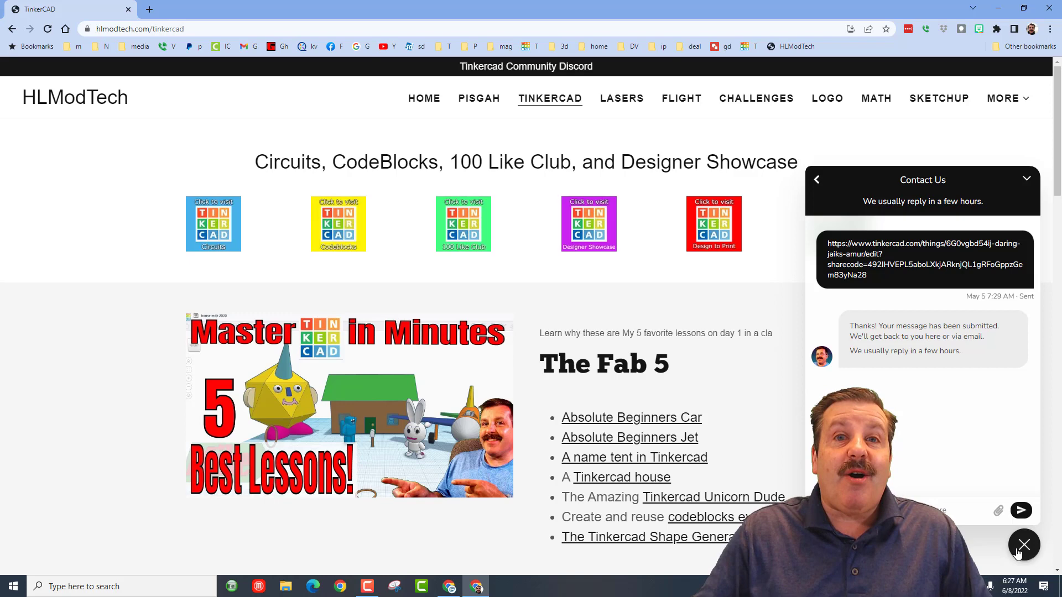
left_click(1023, 544)
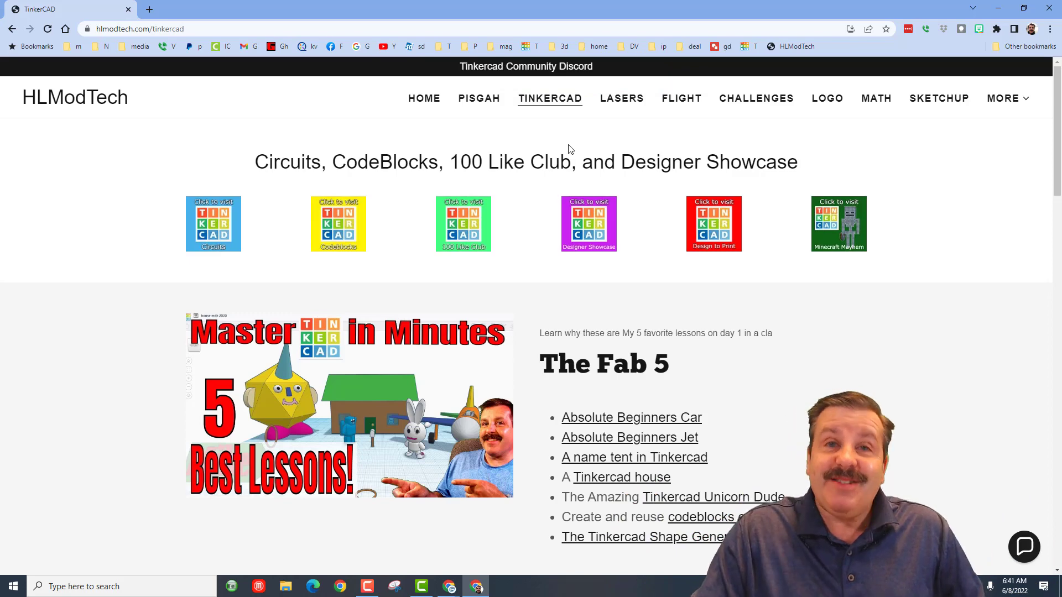
- Open the Designer Showcase tile and scroll down to the Nuclear Reactor section
left_click(588, 223)
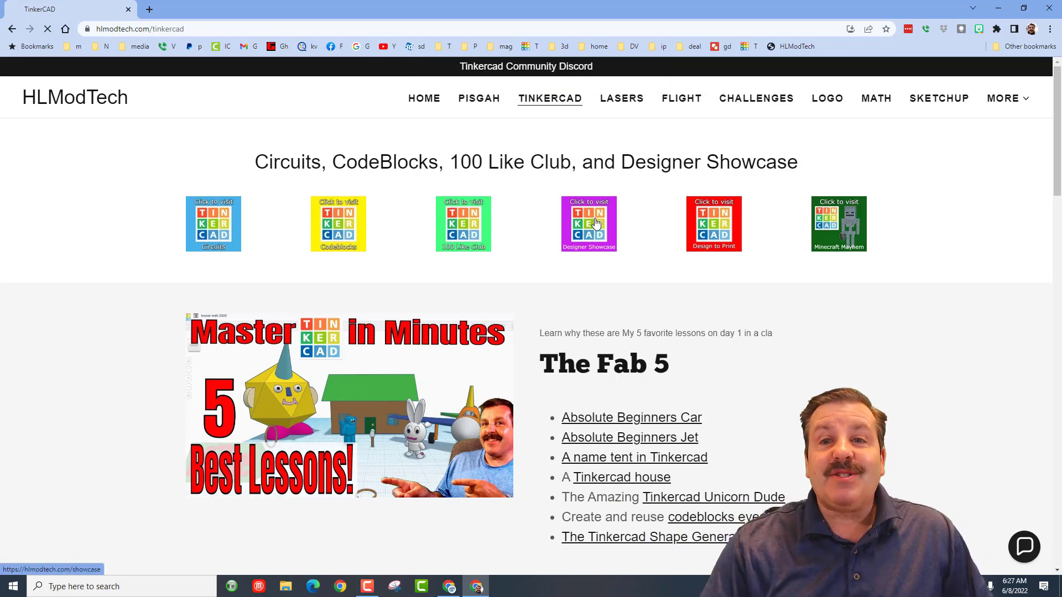
left_click(587, 224)
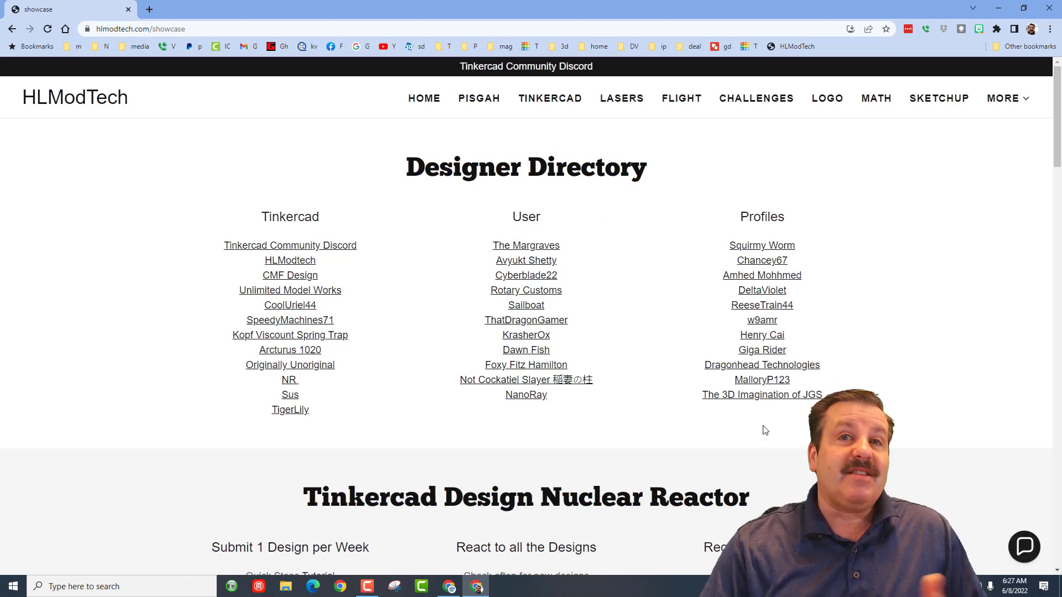
scroll("down", 3)
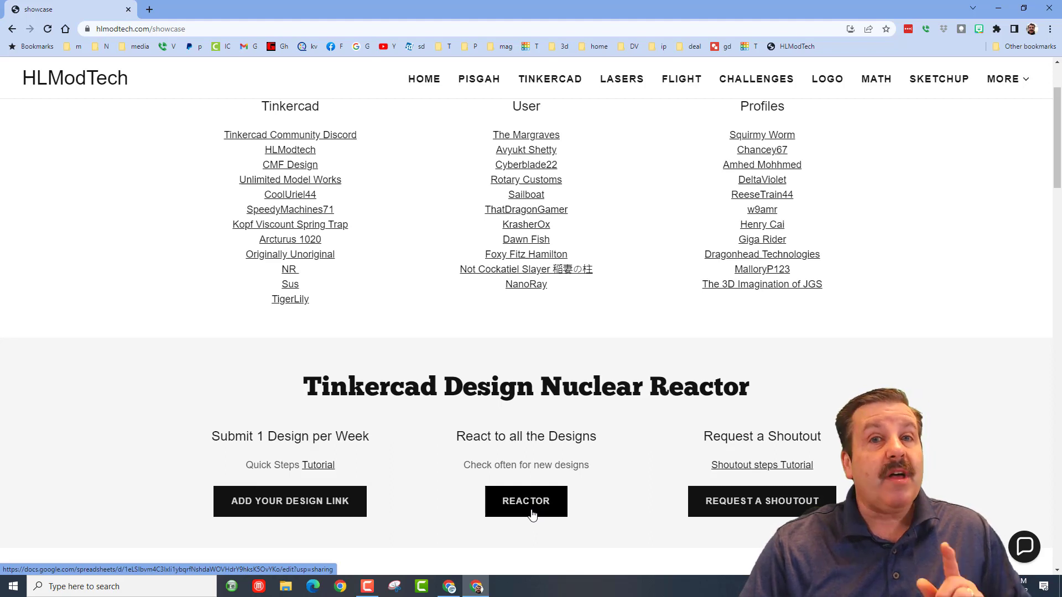
mouse_move(653, 430)
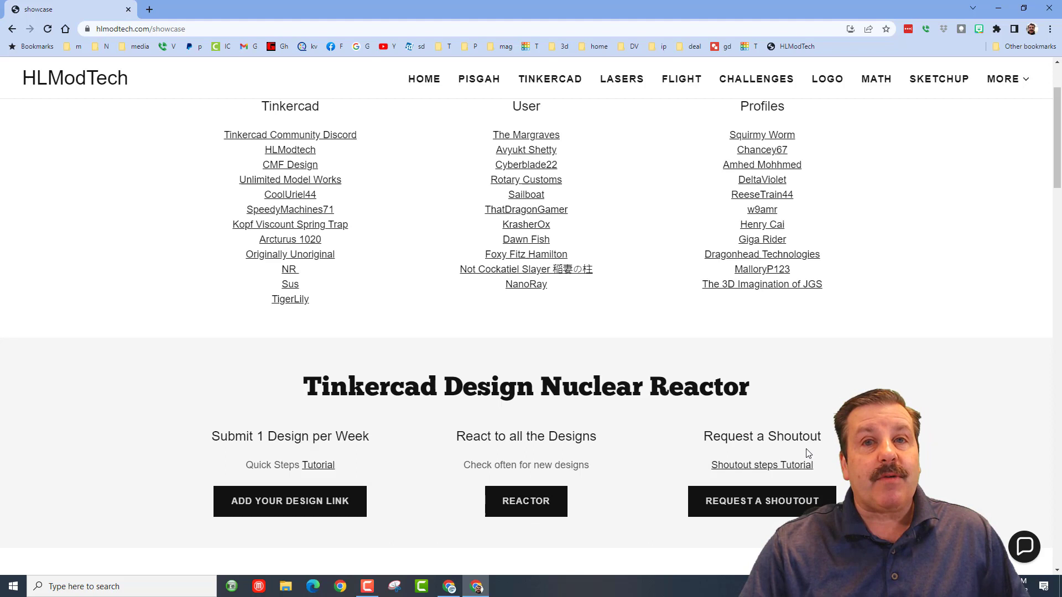
mouse_move(760, 465)
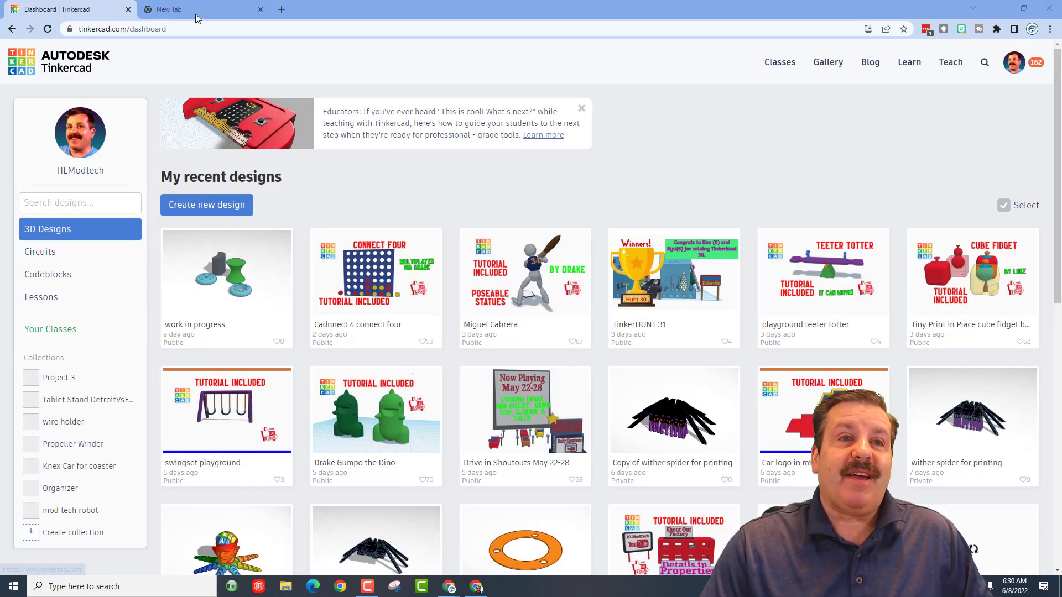
- Paste and go to the copied share link for 'Copy of Summer Picnic' in a new tab
right_click(101, 28)
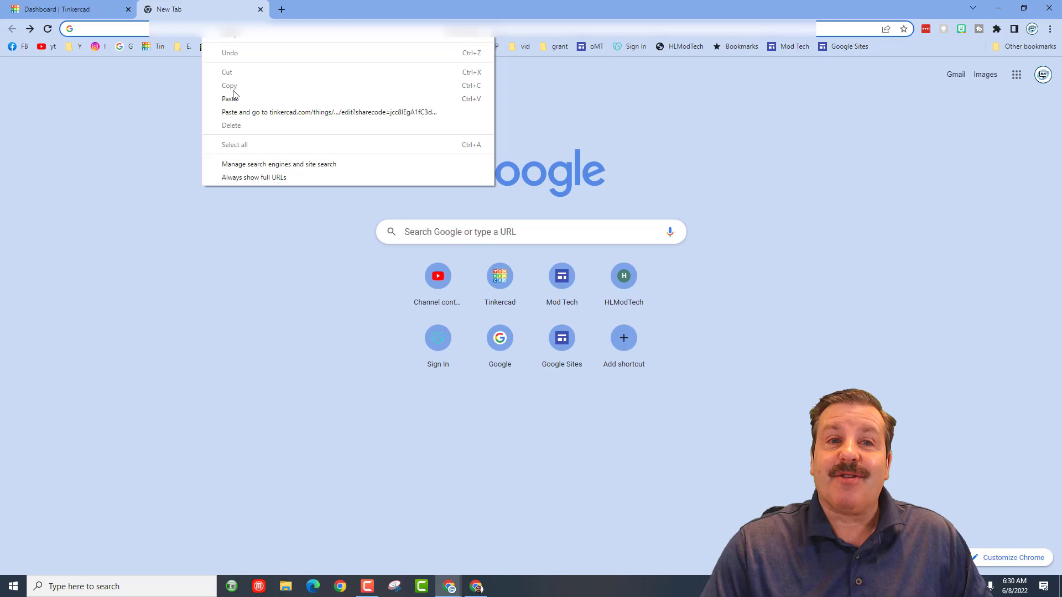
left_click(328, 112)
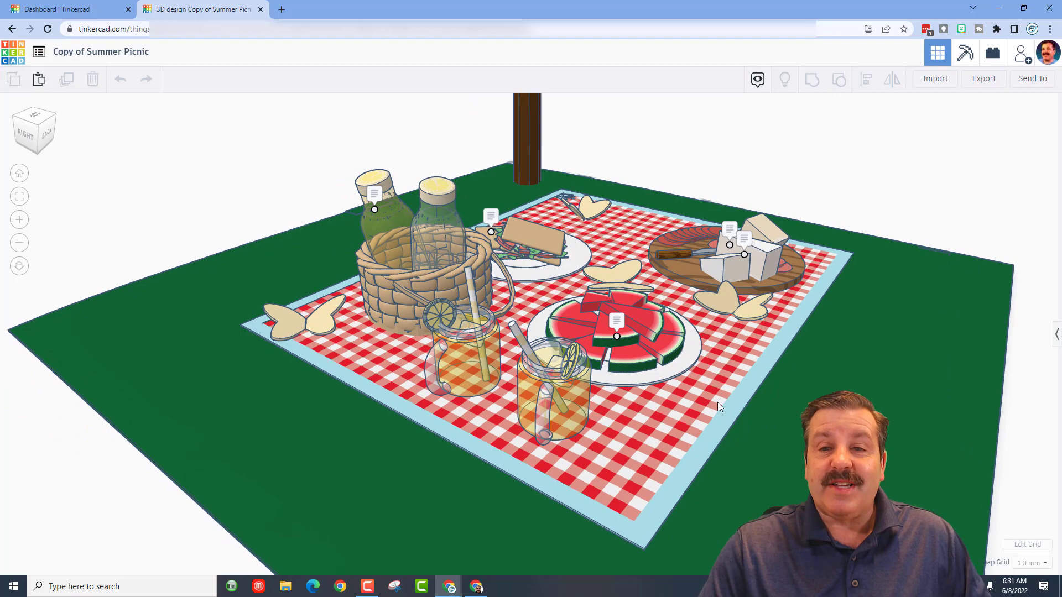
- Orbit the picnic scene, select the green ground, then view the playground teeter totter design
left_click_drag(717, 407, 667, 403)
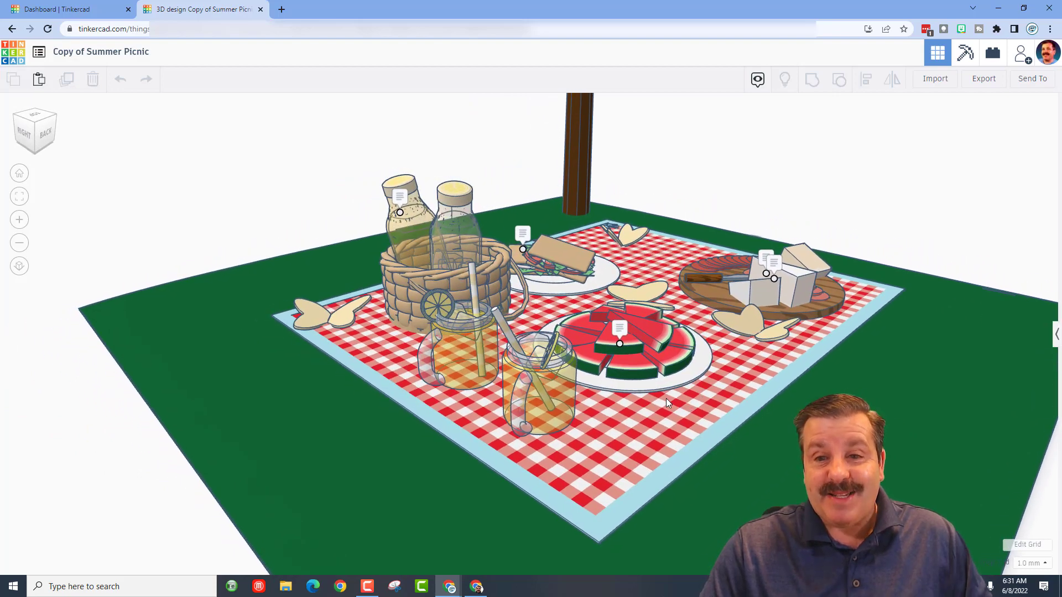
mouse_move(640, 409)
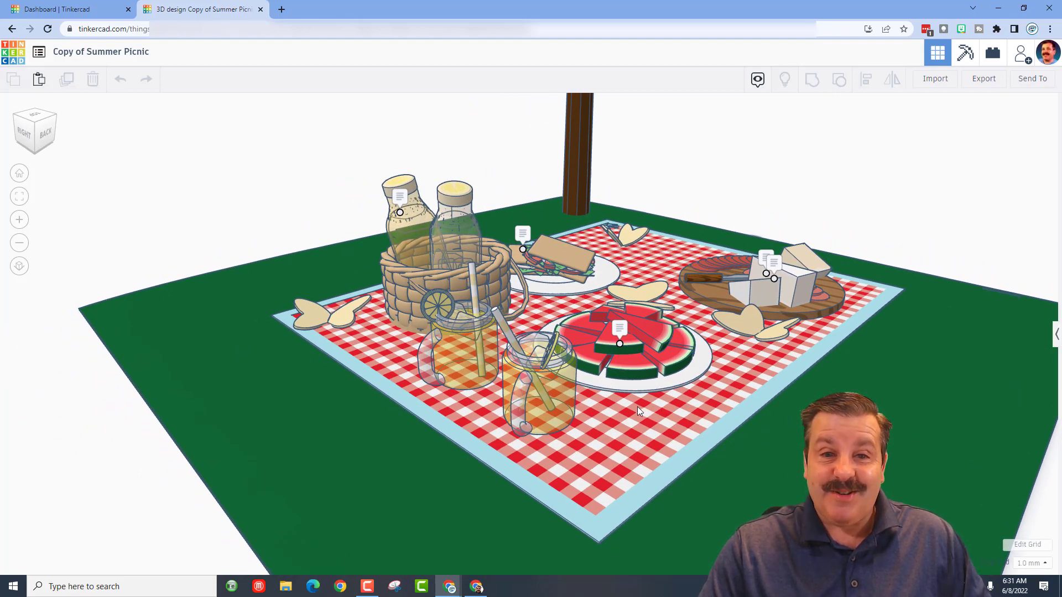
left_click_drag(640, 411, 609, 434)
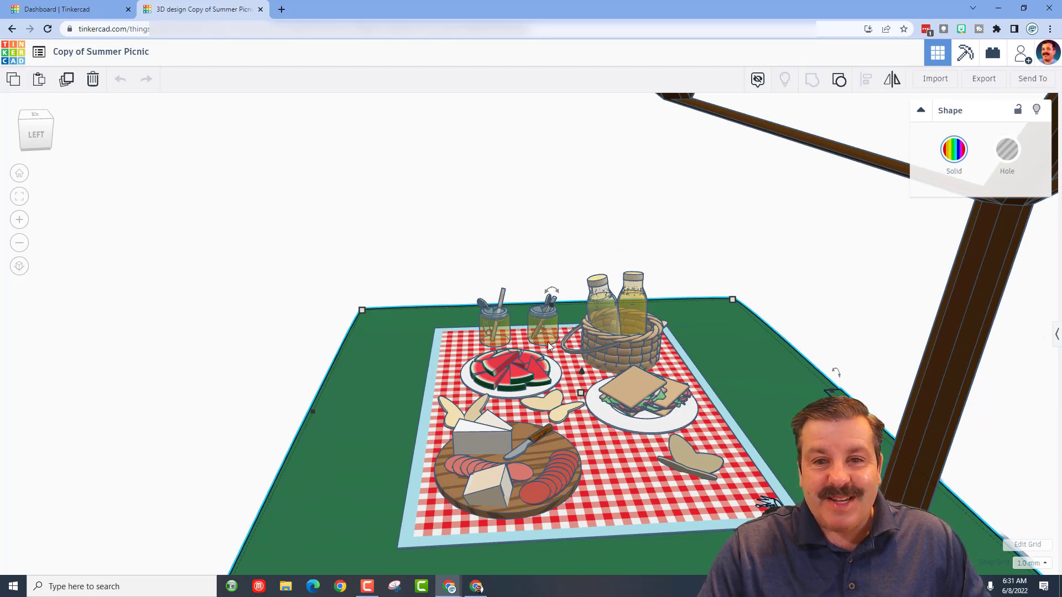
left_click(757, 79)
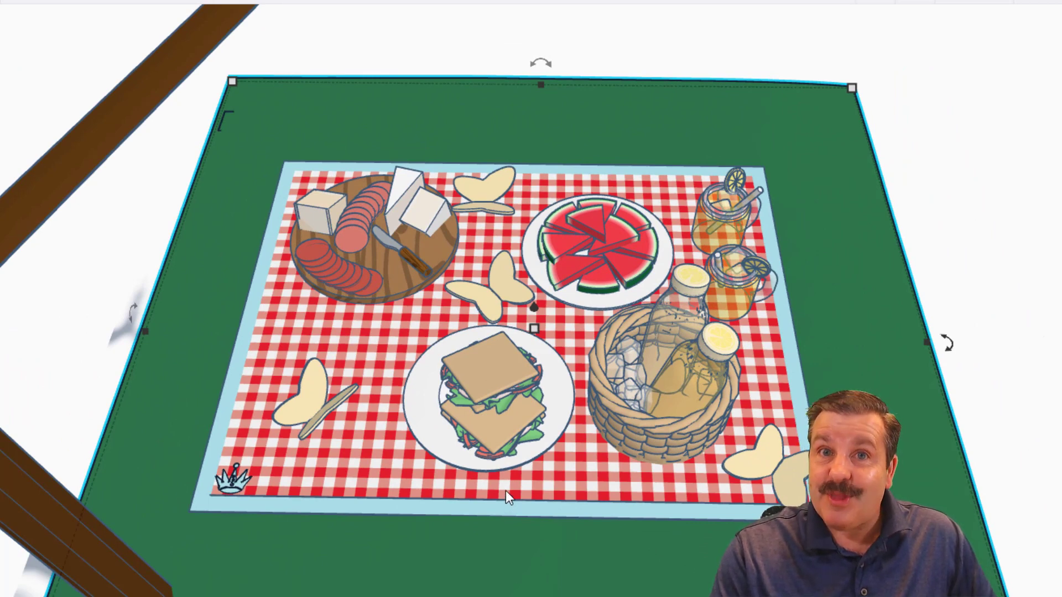
left_click(68, 9)
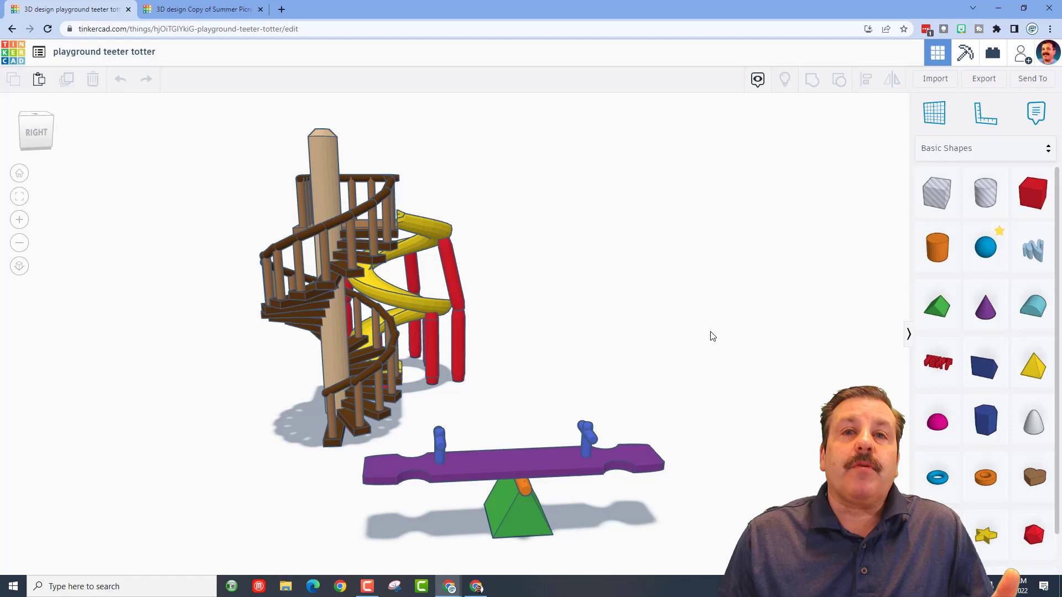
mouse_move(911, 116)
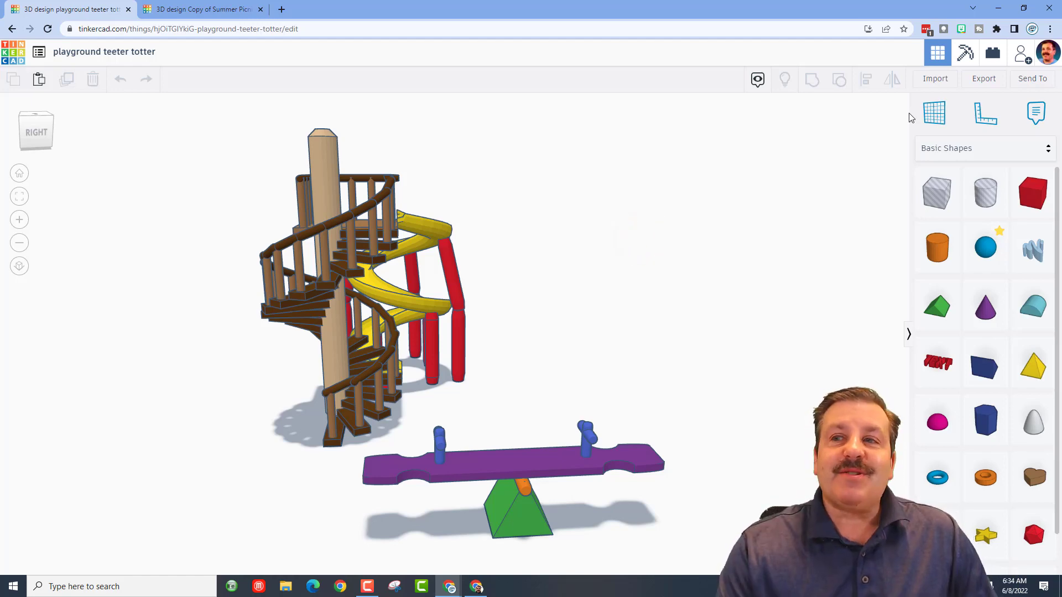
- Copy the teeter totter's collaboration share link from the Invite people dialog
left_click(1019, 52)
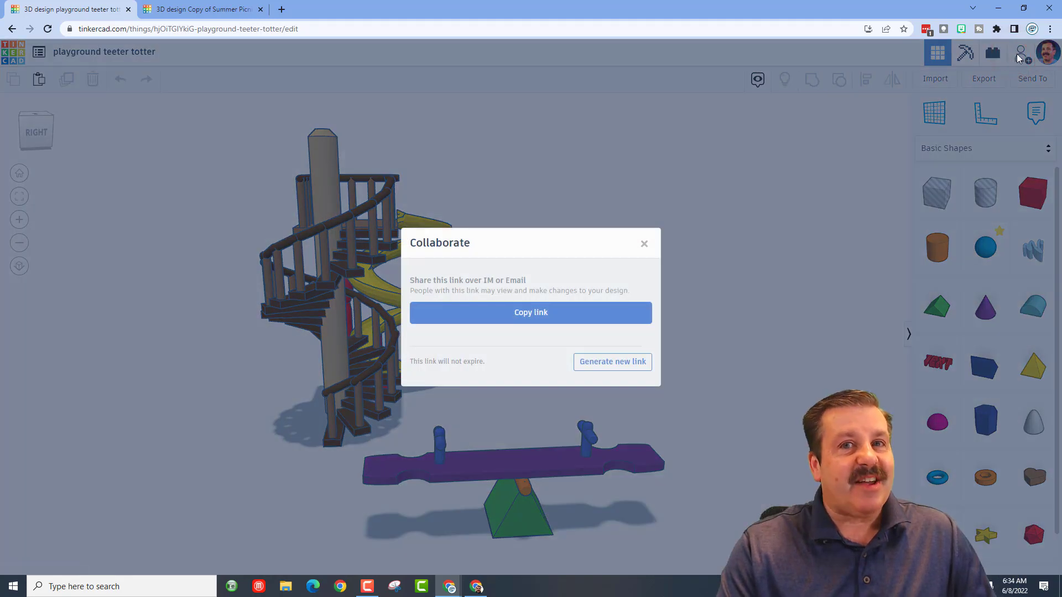
left_click(612, 361)
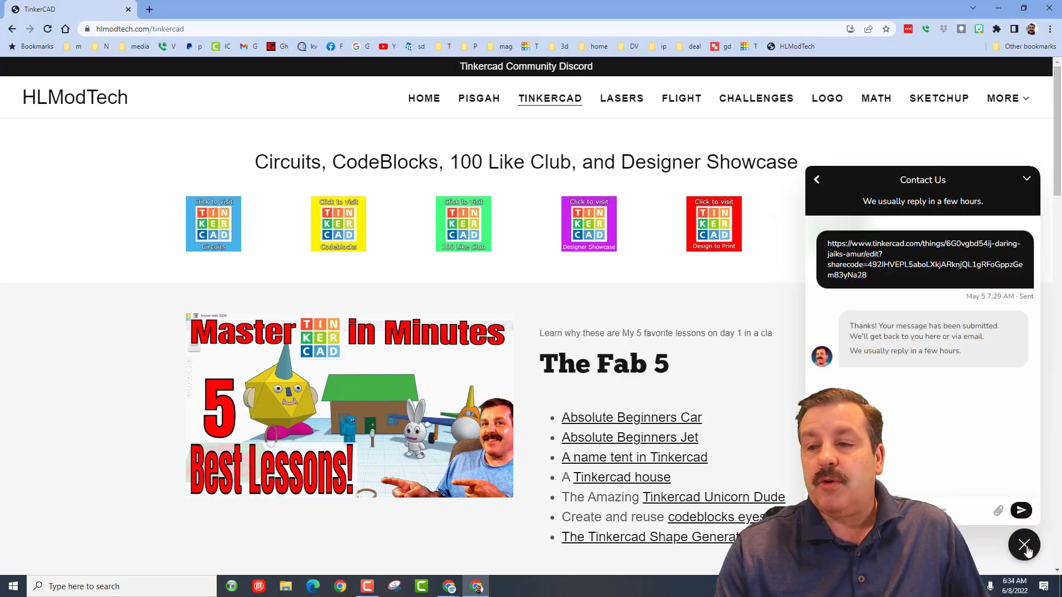
- Close the chat, reopen Designer Showcase, and scroll to the Designer Directory
left_click(1023, 544)
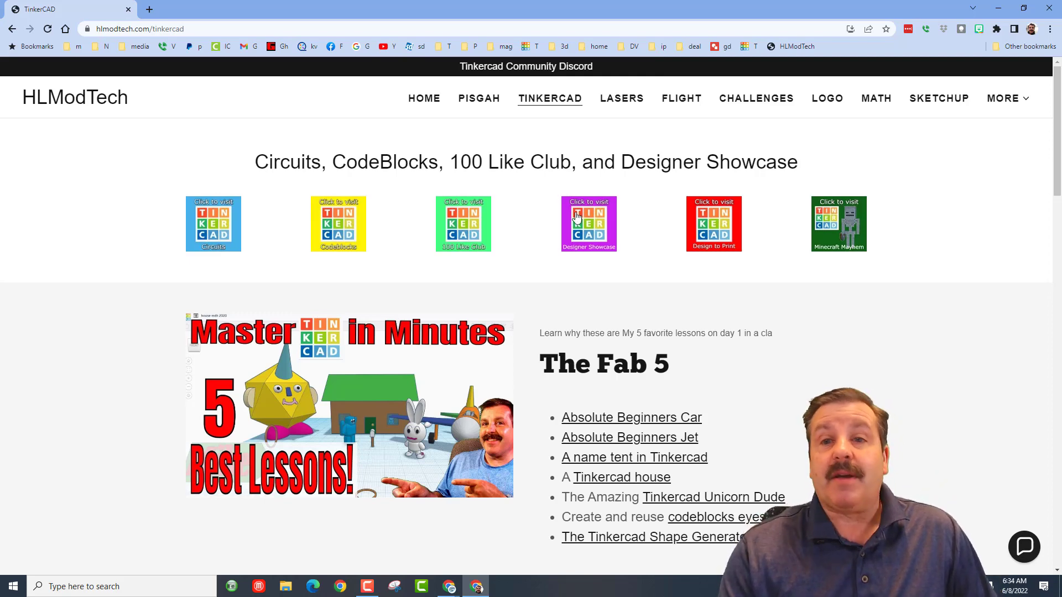
left_click(588, 224)
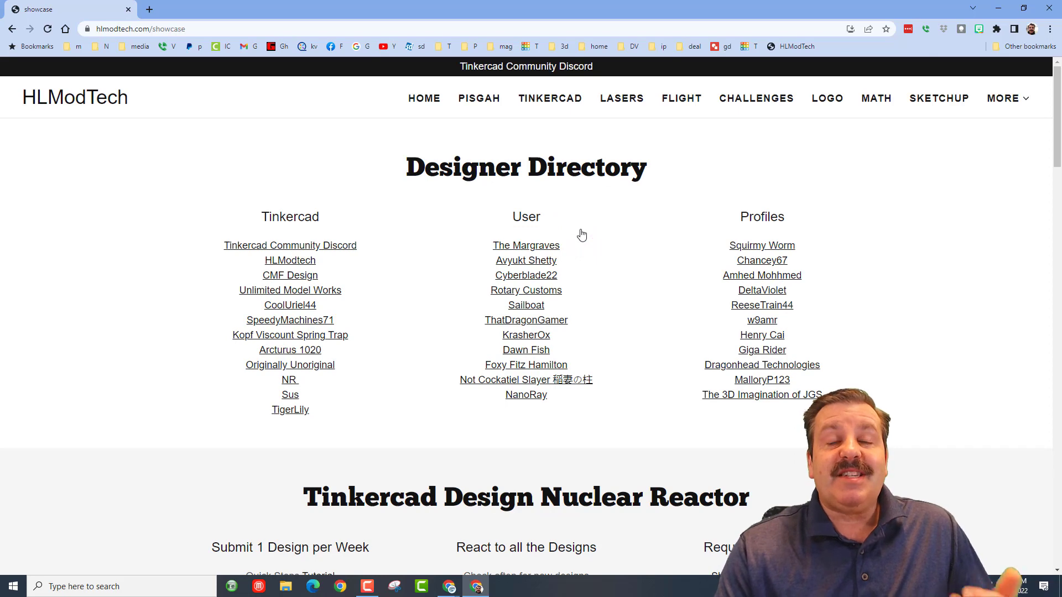
scroll("down", 3)
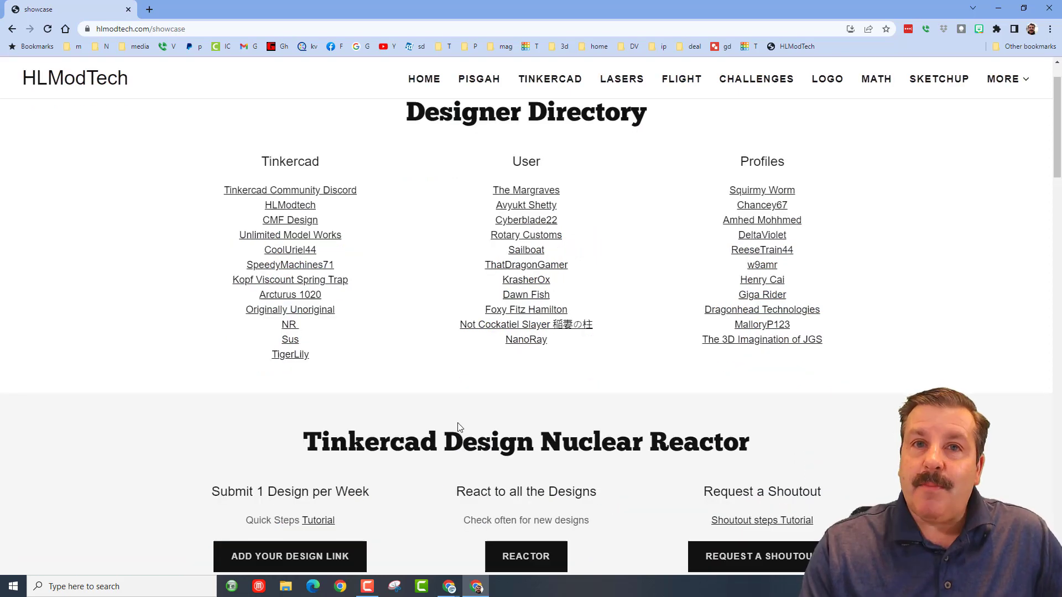
mouse_move(702, 334)
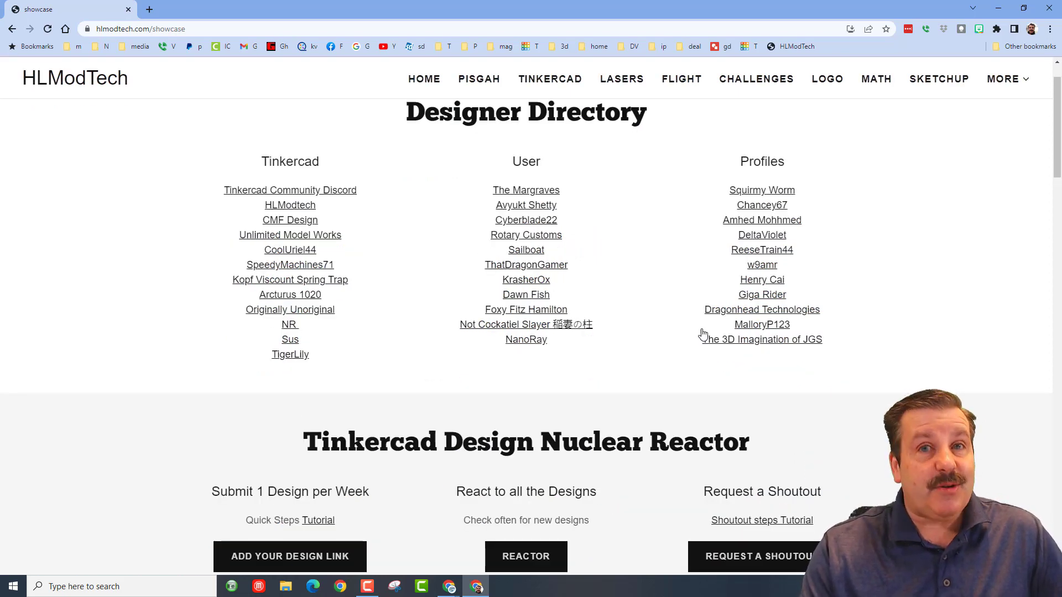
mouse_move(525, 325)
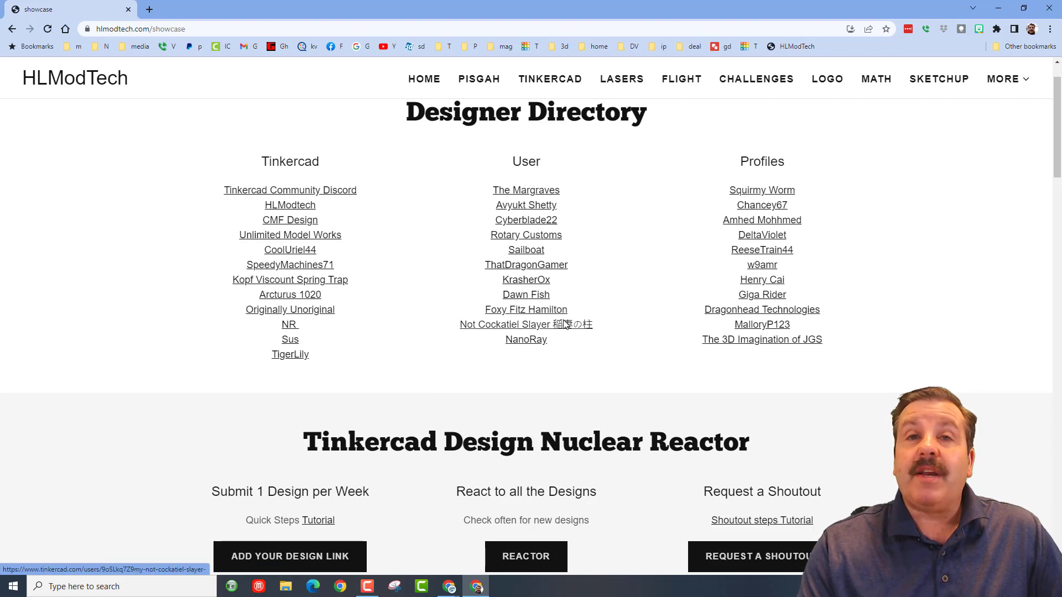